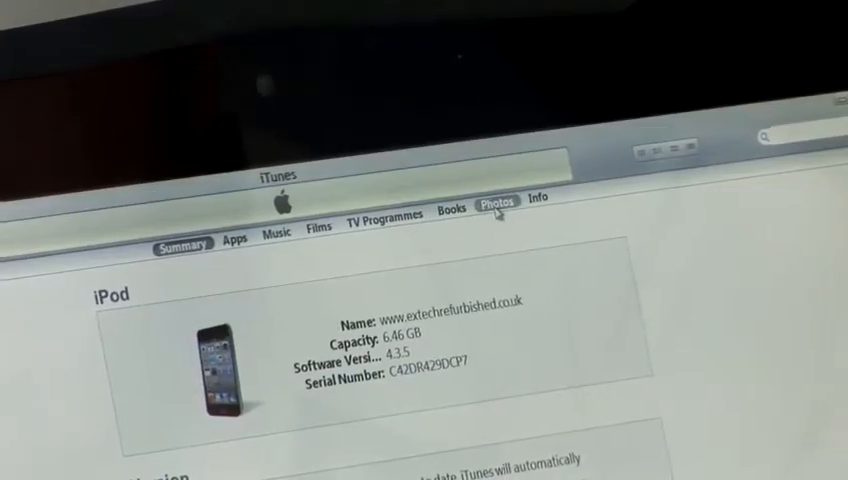
Show the iPod's Photos settings, syncing all folders from My Pictures (3 photos).
left_click(497, 201)
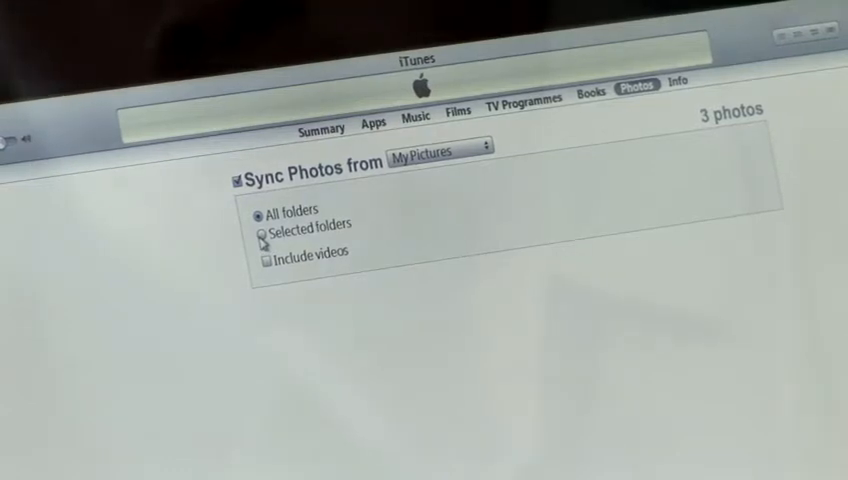
Switch to Selected folders, tick ControlCenter3 and untick Holidays.
left_click(257, 228)
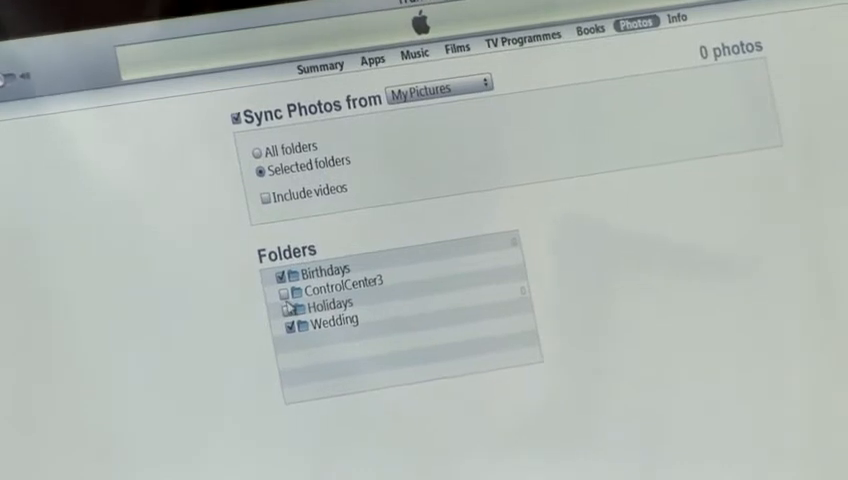
left_click(284, 290)
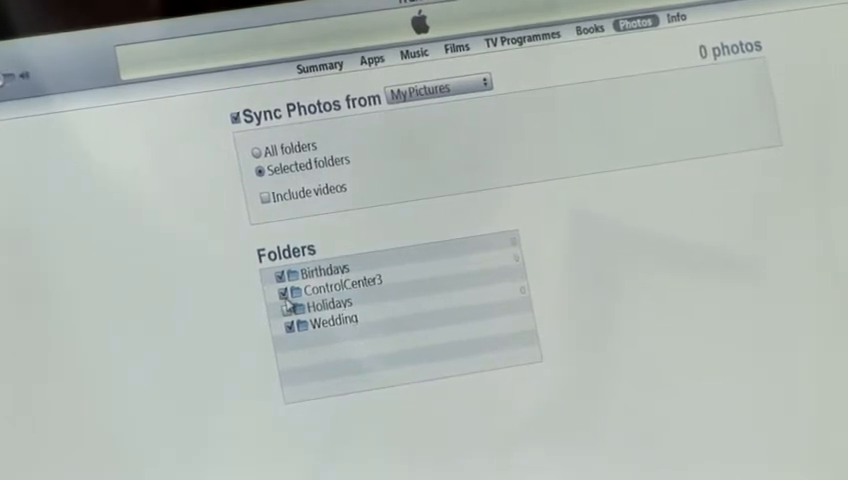
left_click(287, 305)
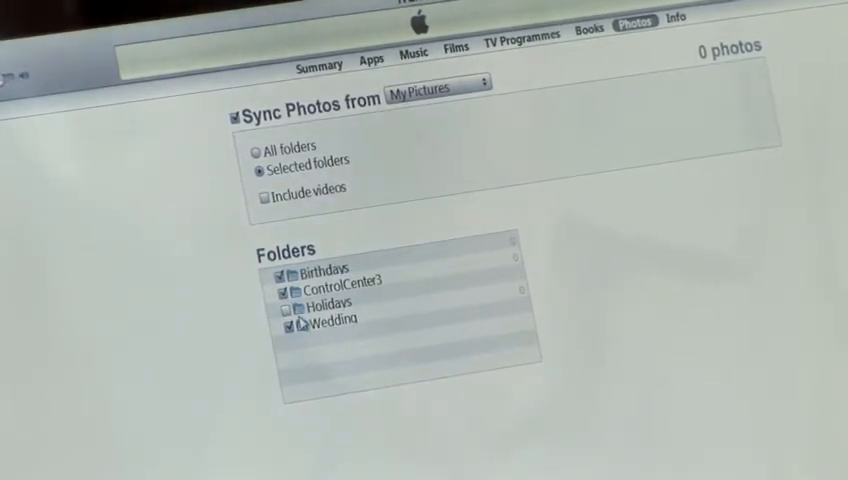